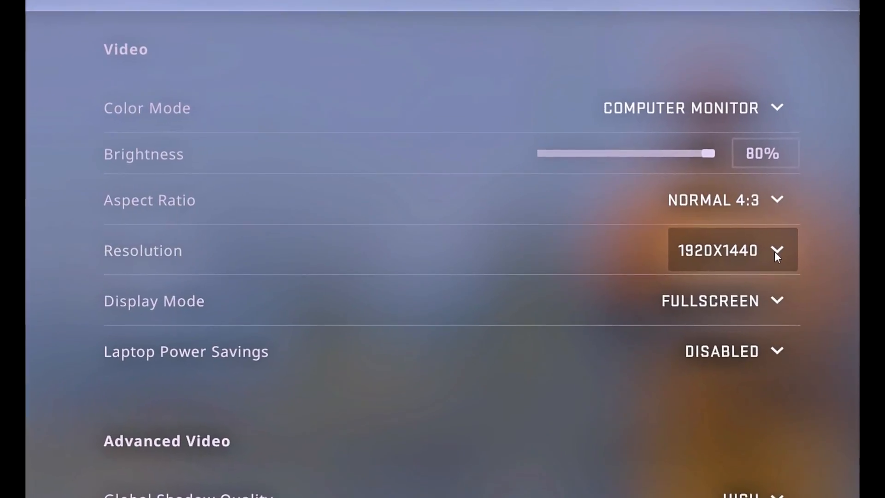
Browse Input Select on DisplayPort and the Image submenu, then bring up the GamePlus overlay with Crosshair highlighted.
{"action": "left_click", "coordinate": [731, 250]}
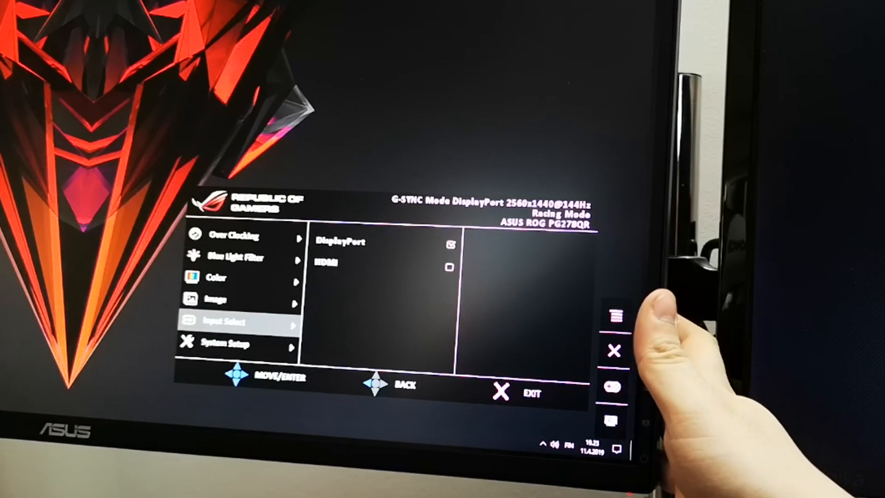
{"action": "left_click", "coordinate": [613, 316]}
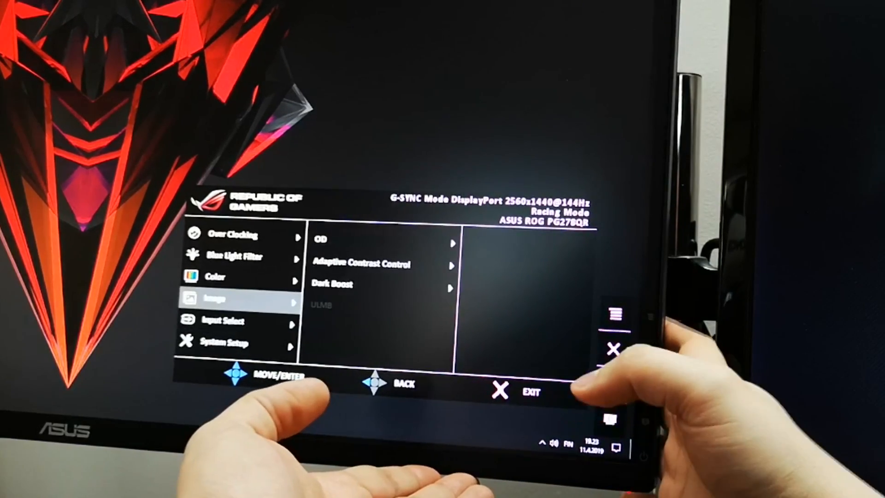
{"action": "left_click", "coordinate": [613, 348]}
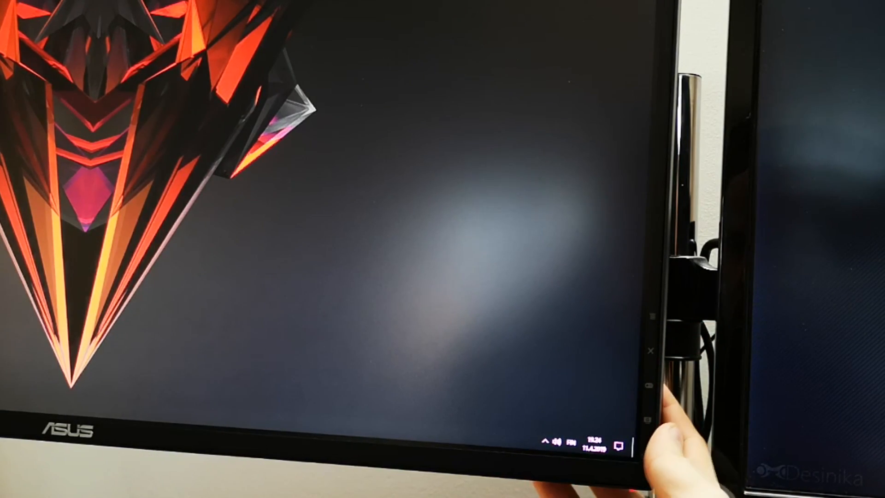
{"action": "left_click", "coordinate": [656, 389]}
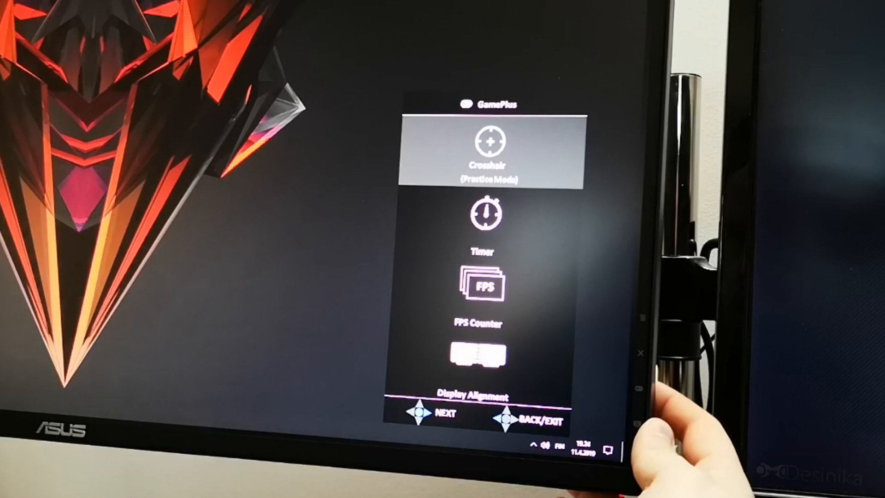